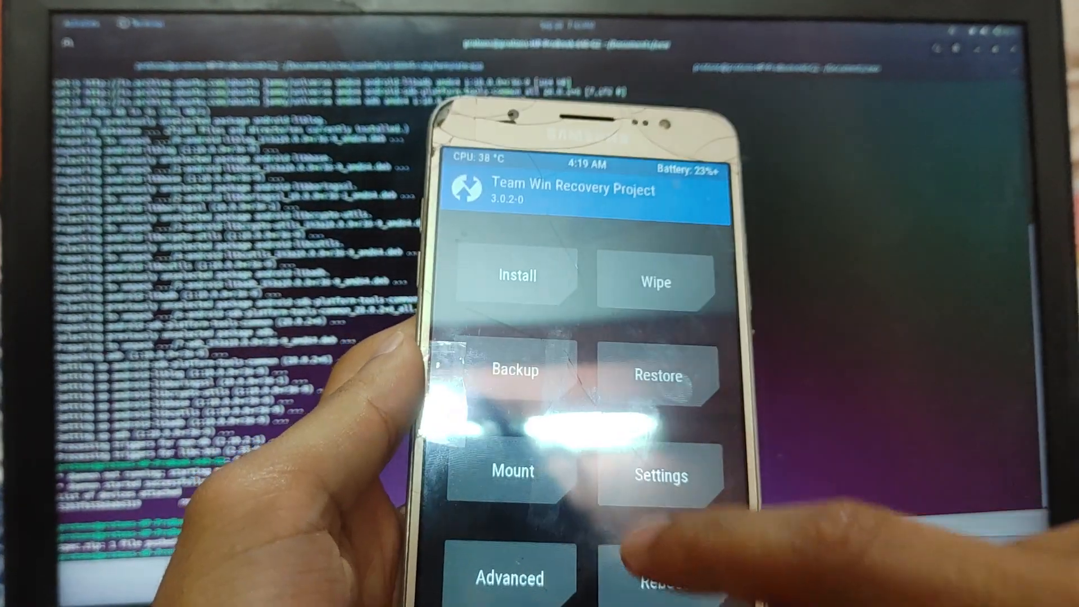
Step: Start Install Zip in TWRP and choose Internal Storage as the source
left_click(514, 276)
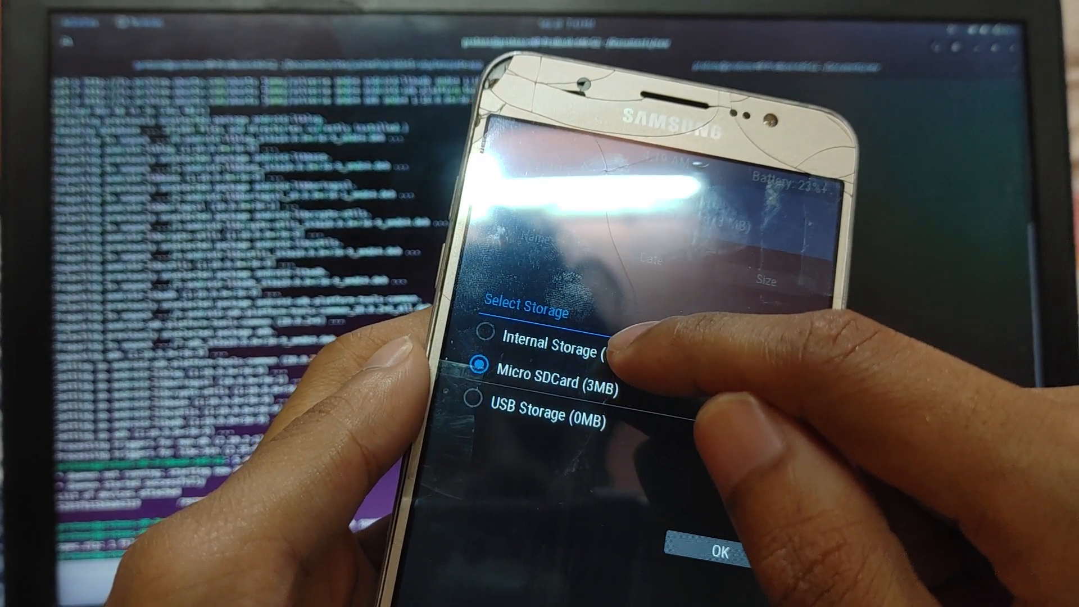
left_click(712, 553)
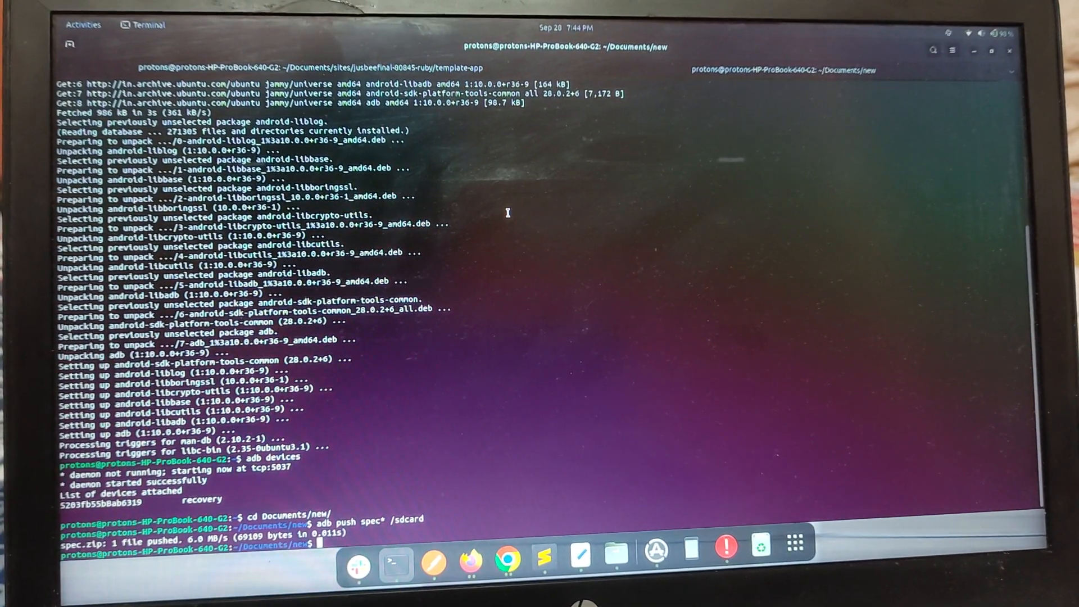
Step: Return to the home directory and run adb devices to confirm the phone in recovery
type("cd")
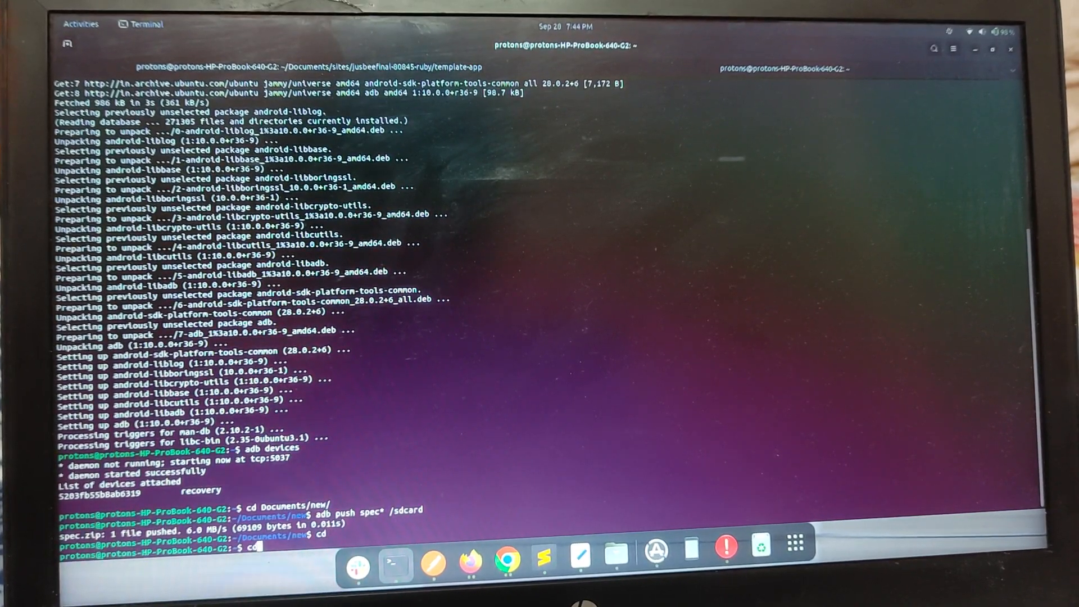
type("adb devices")
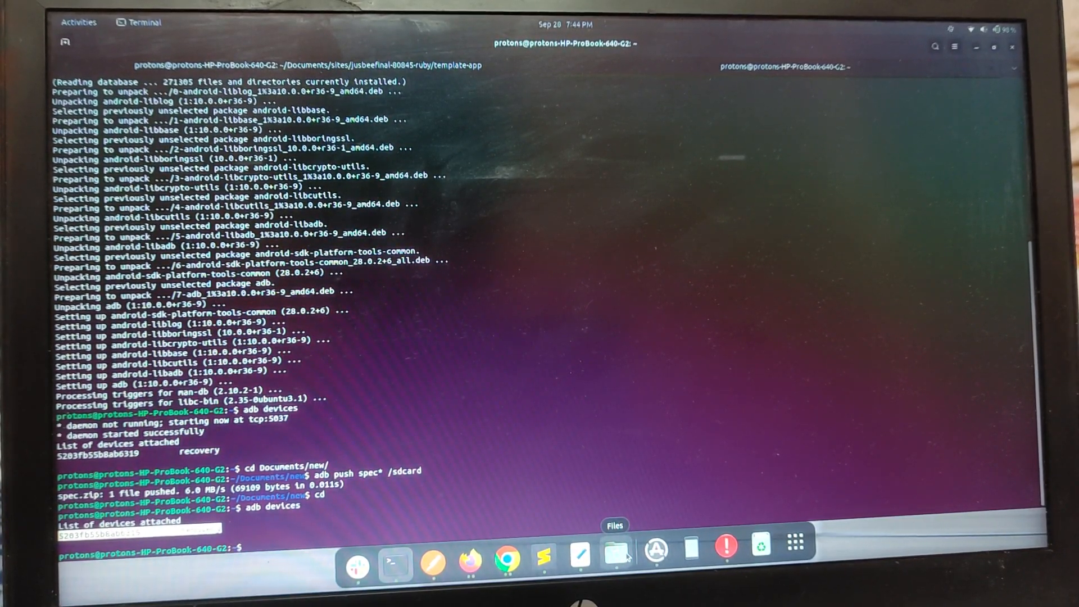
Step: Copy the Android zip from Downloads and open the Documents/new folder to receive it
left_click(615, 563)
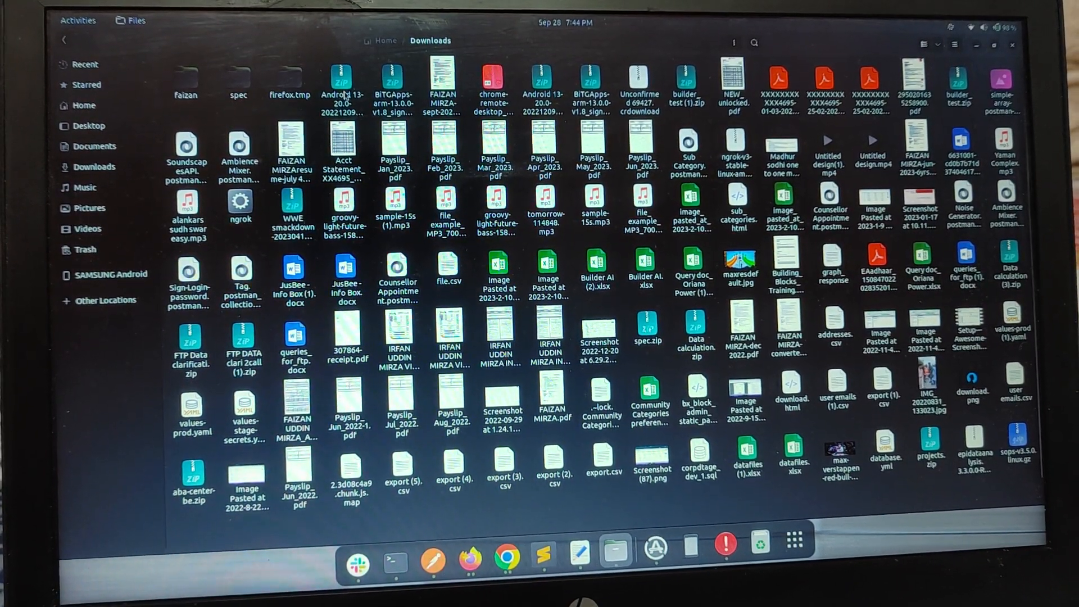
right_click(342, 74)
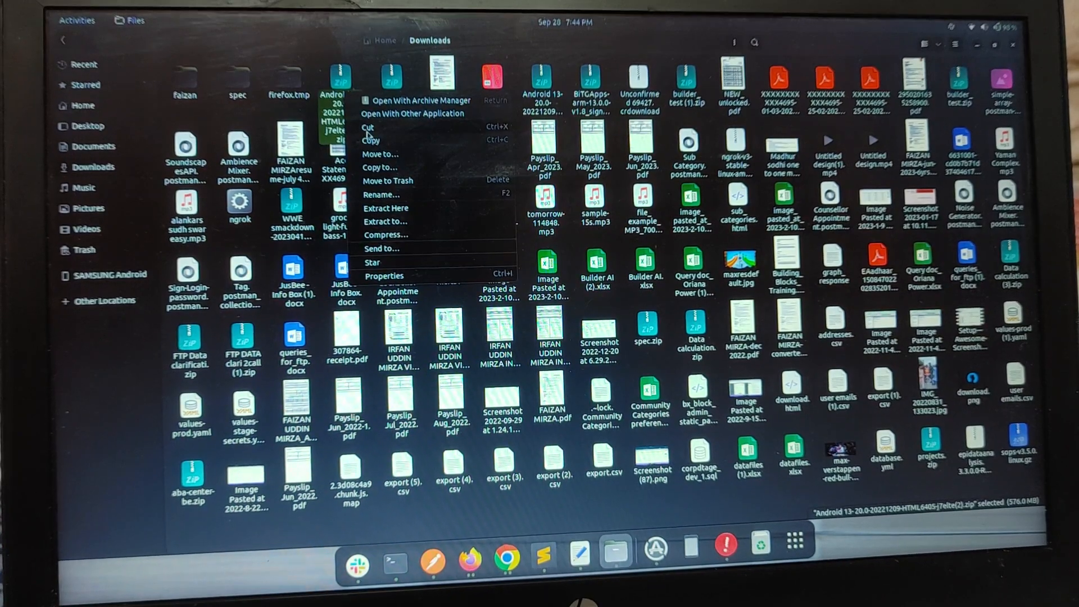
left_click(93, 147)
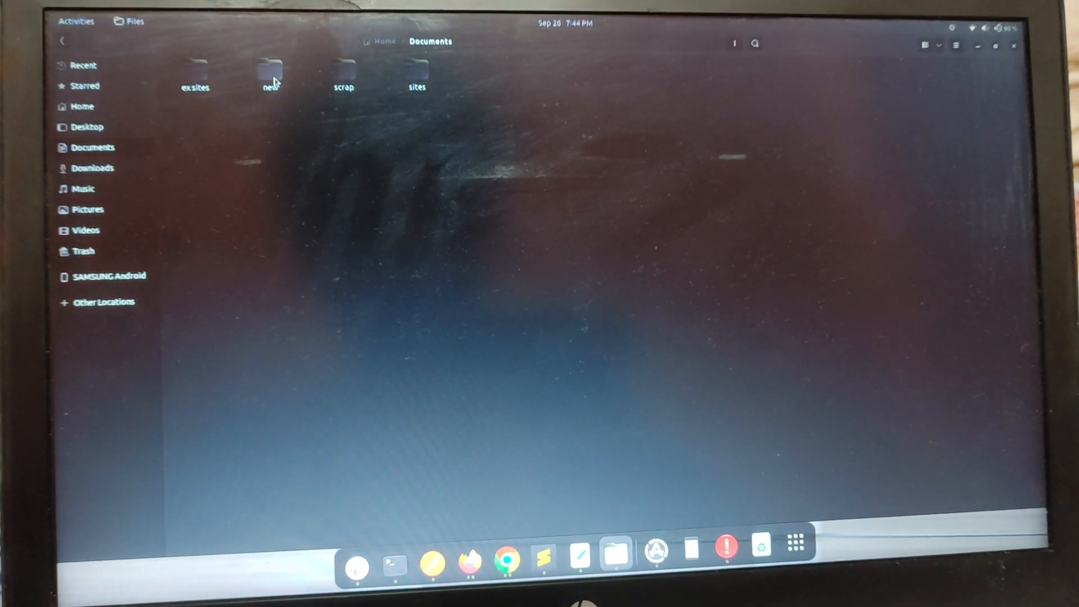
double_click(268, 69)
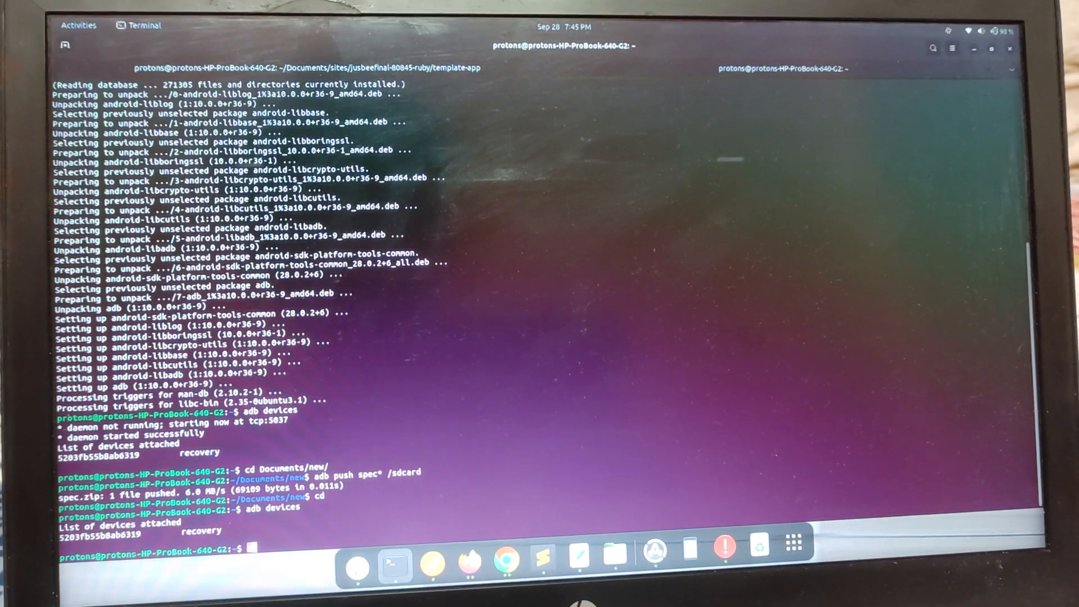
Step: Move into Documents/new, list its zip, and adb push spec* to /sdcard
type("cd D")
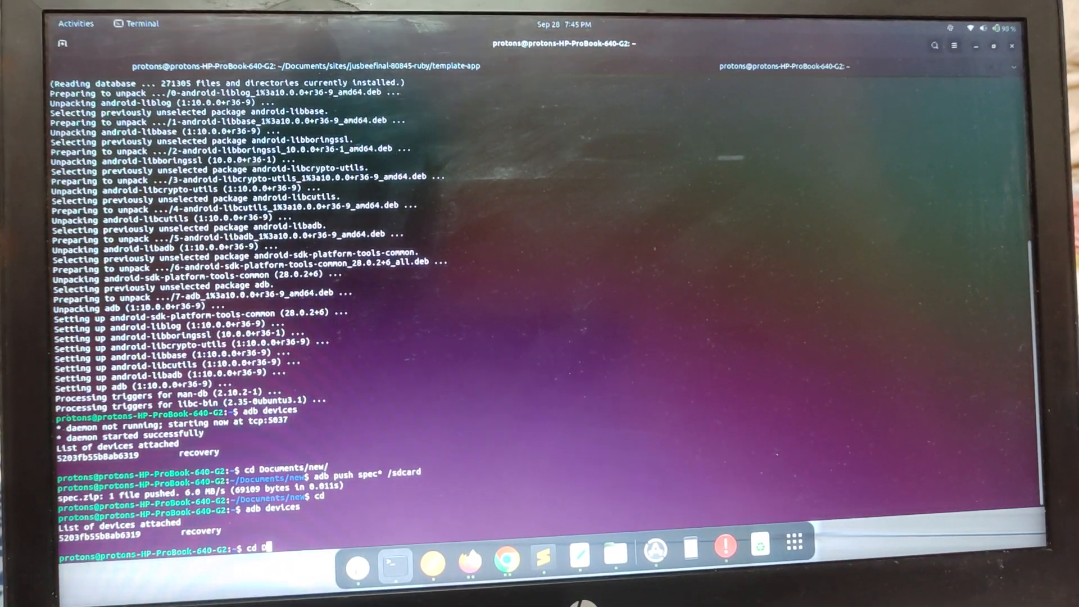
type("Documents/new/")
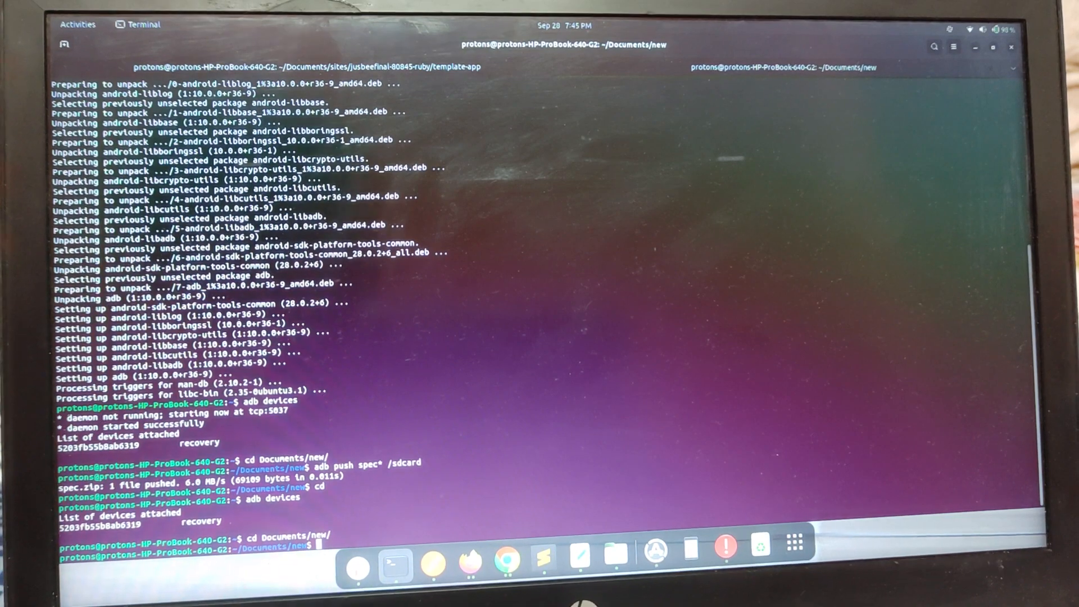
type("ls")
type("cd")
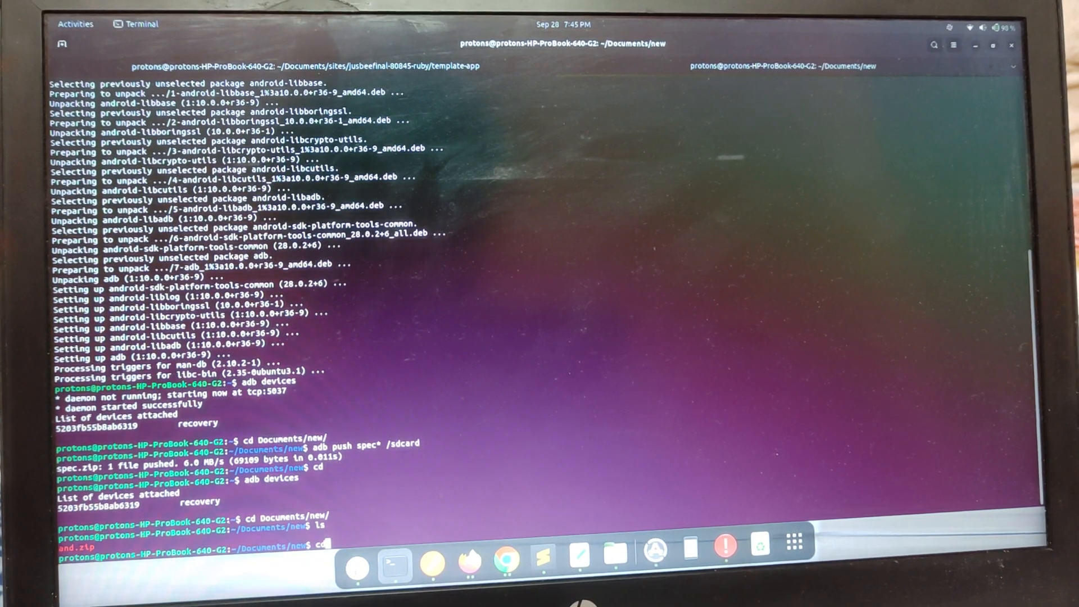
type("adb push spec* /sdcard")
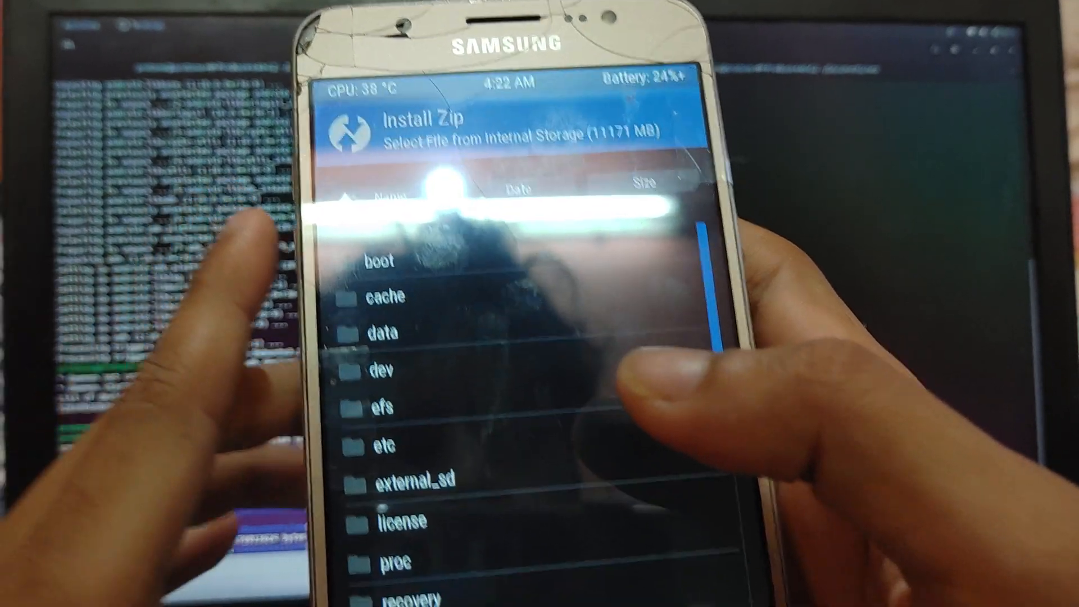
Step: Scroll the Install Zip folder list down to reach the sdcard entry
scroll("down", 3)
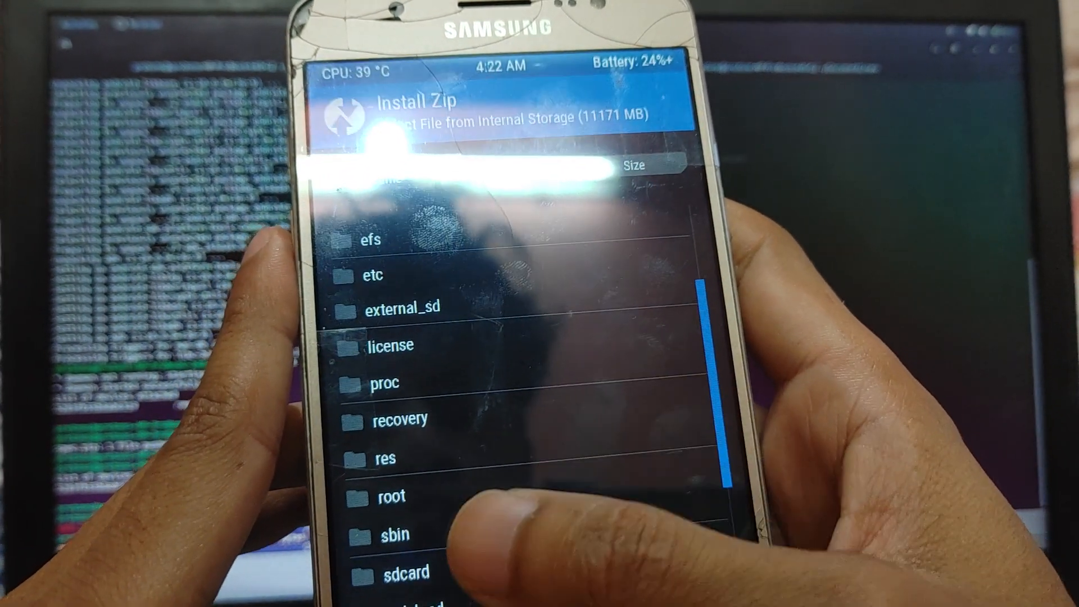